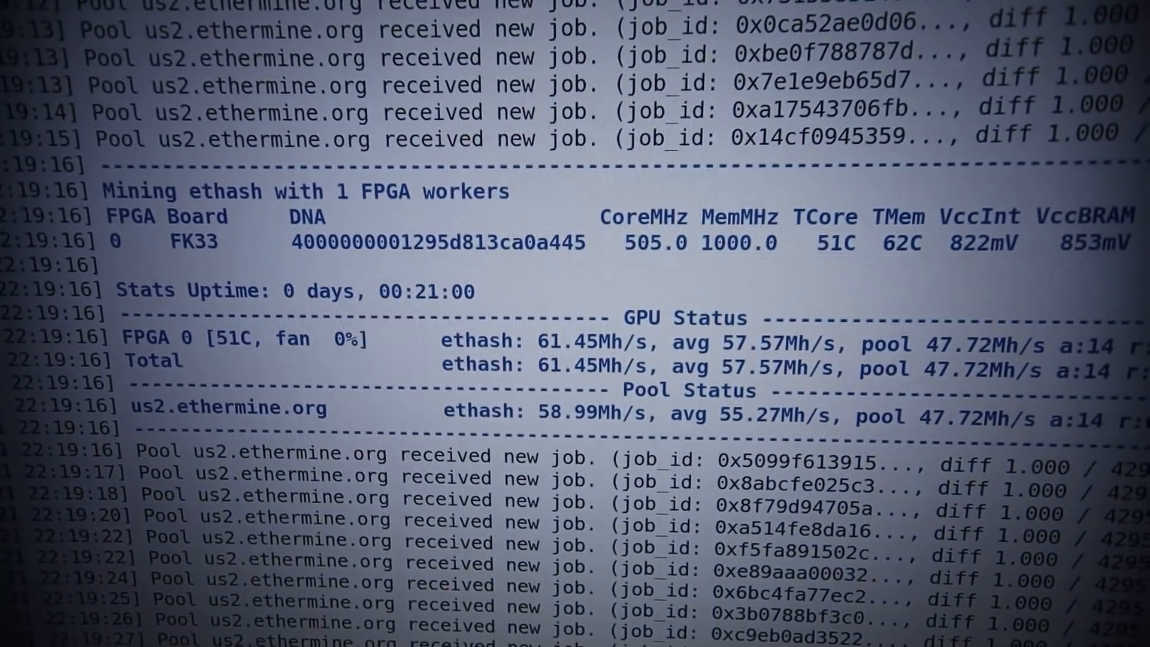
{"action": "scroll", "scroll_direction": "down", "scroll_amount": 3}
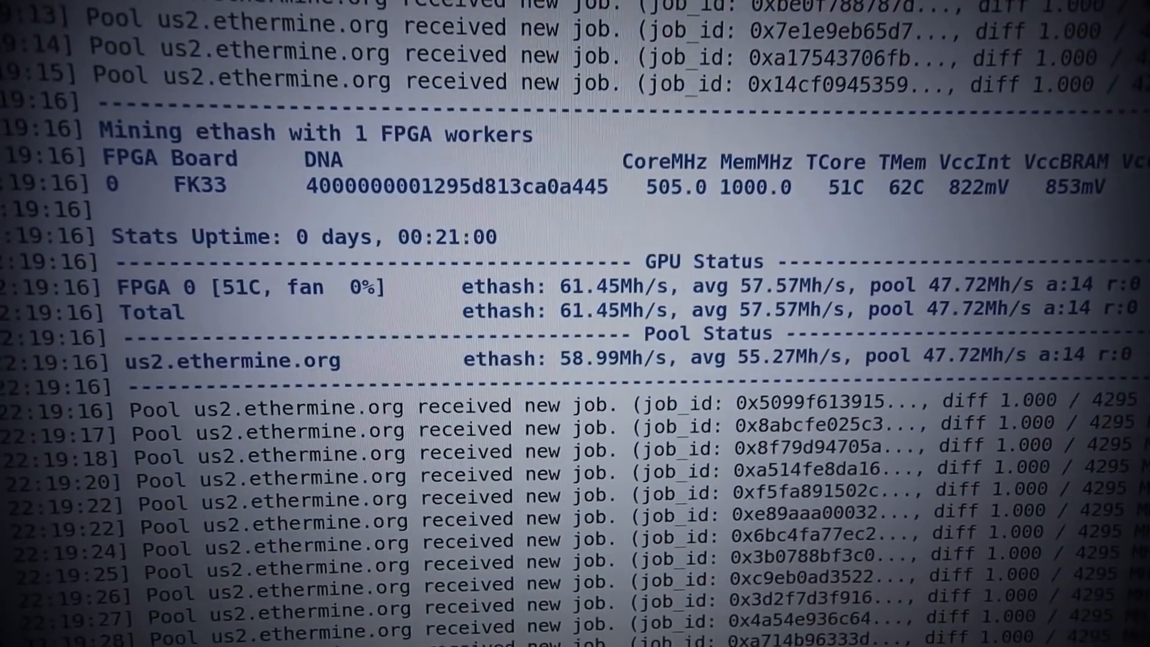